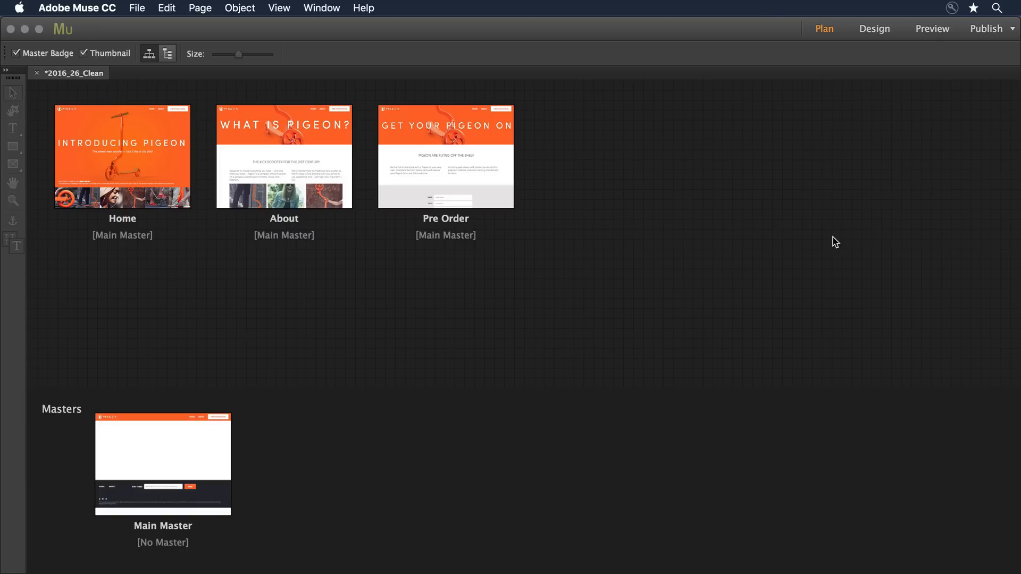
mouse_move(739, 147)
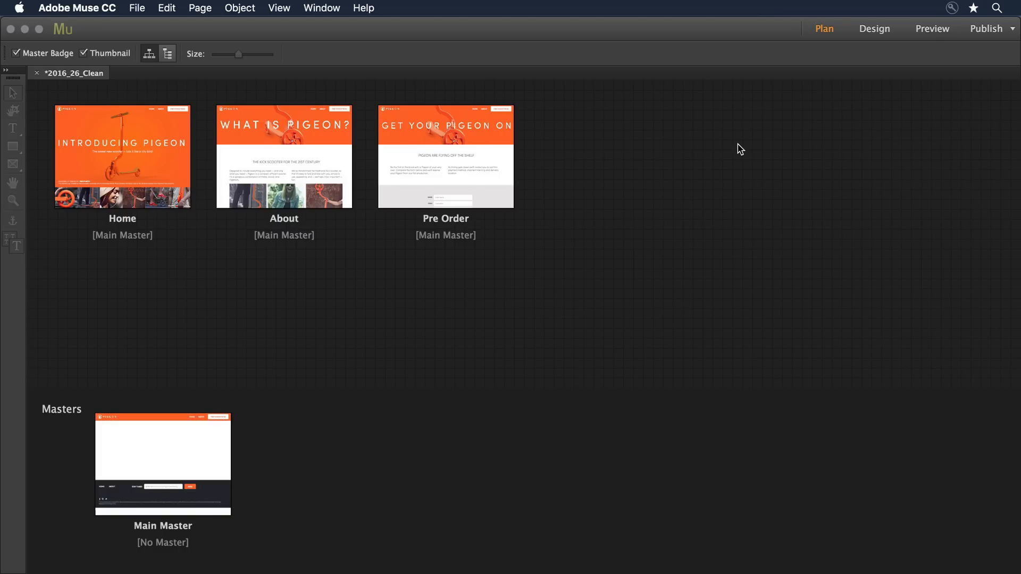
mouse_move(910, 60)
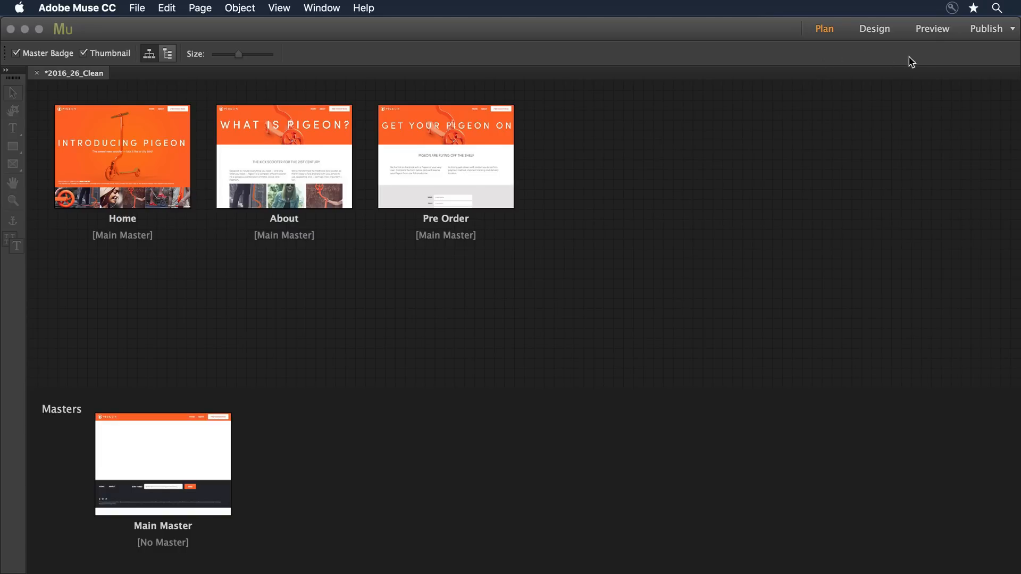
mouse_move(826, 54)
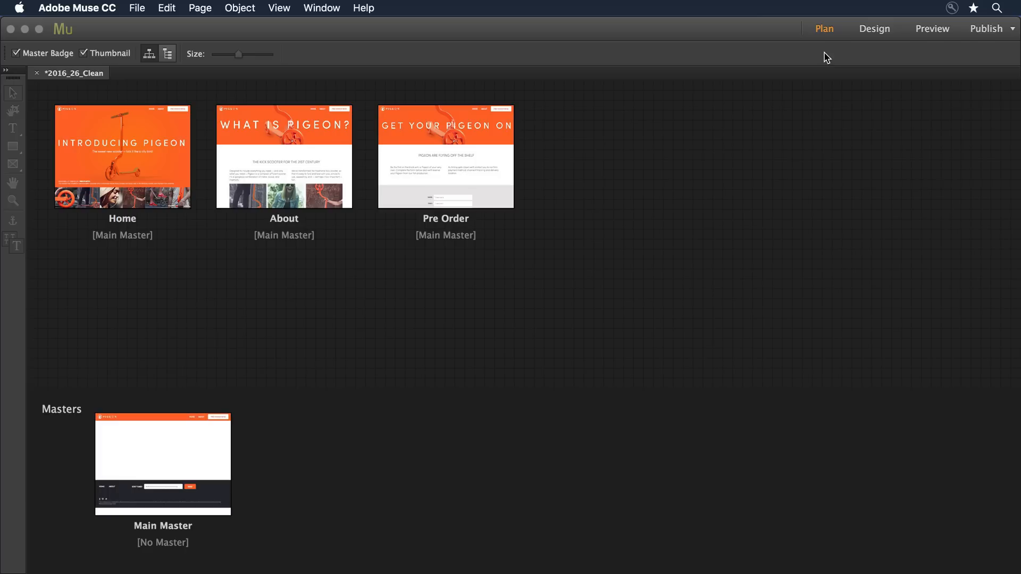
mouse_move(612, 212)
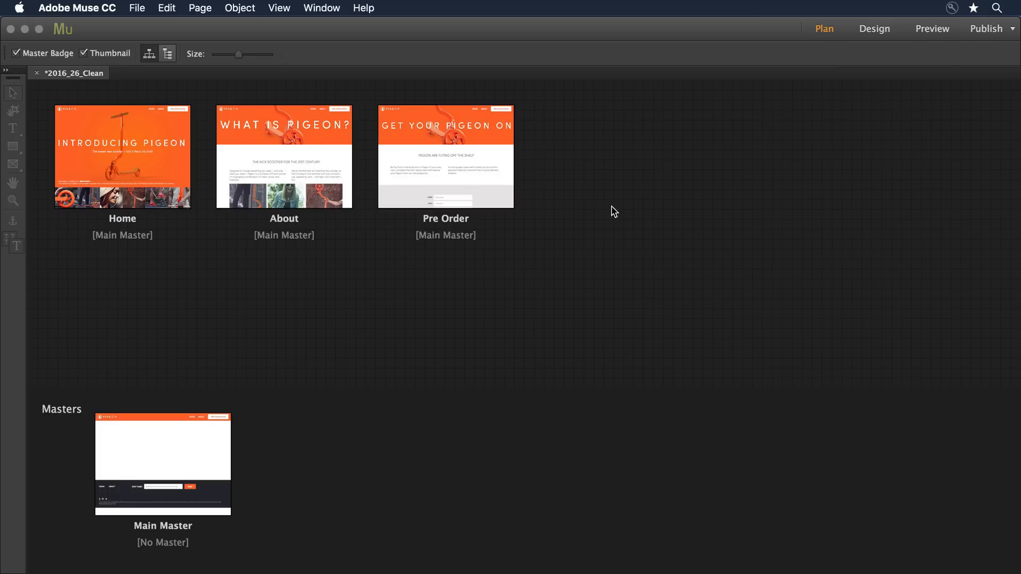
mouse_move(560, 164)
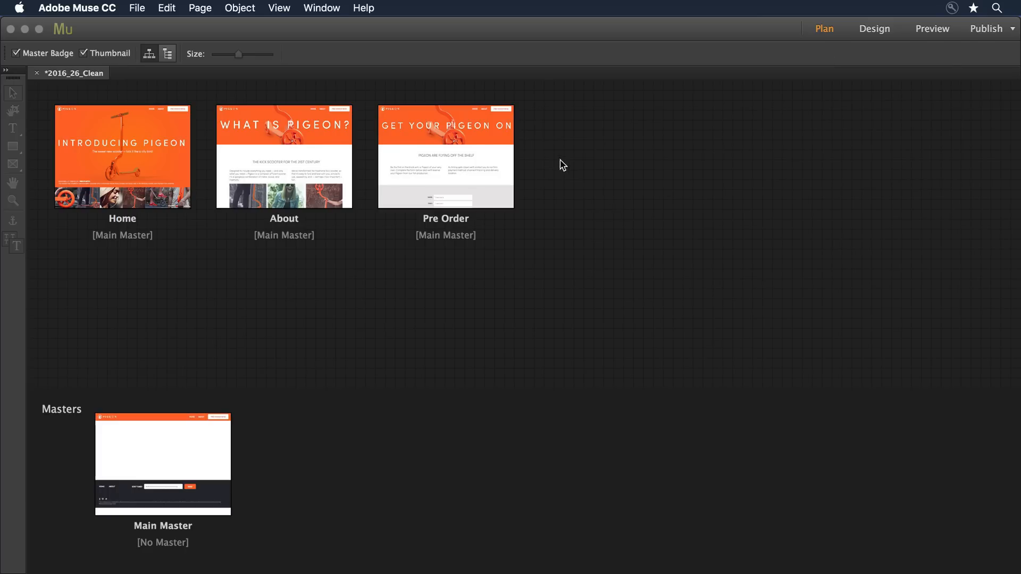
Step: Add four new untitled sibling pages after Pre Order in the site plan
click(521, 155)
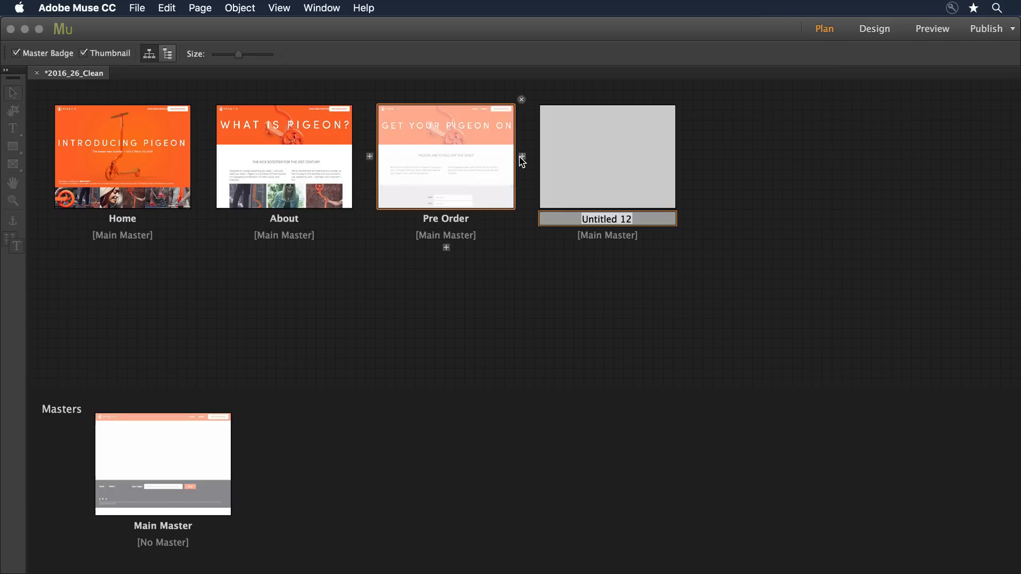
click(521, 155)
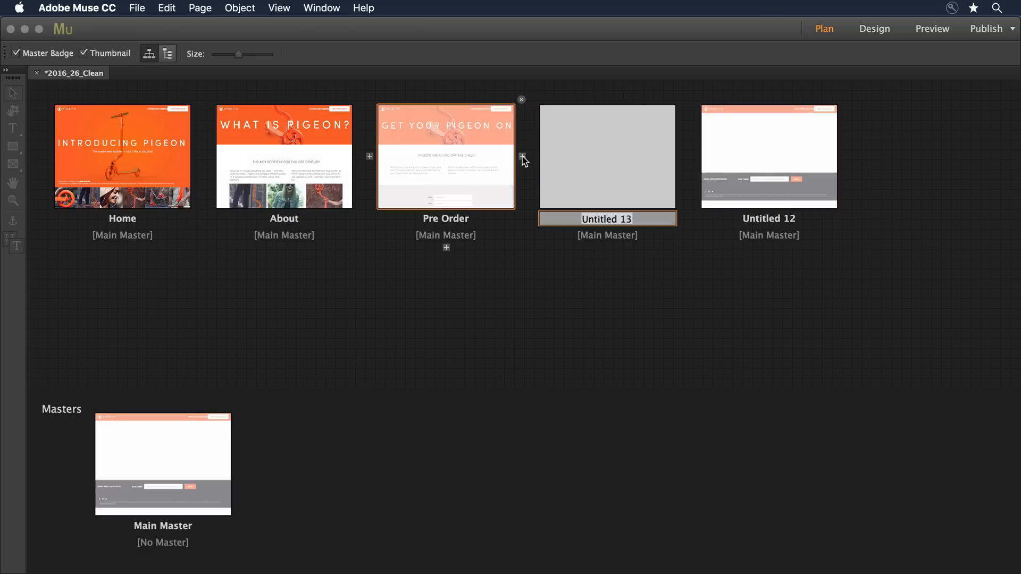
click(521, 156)
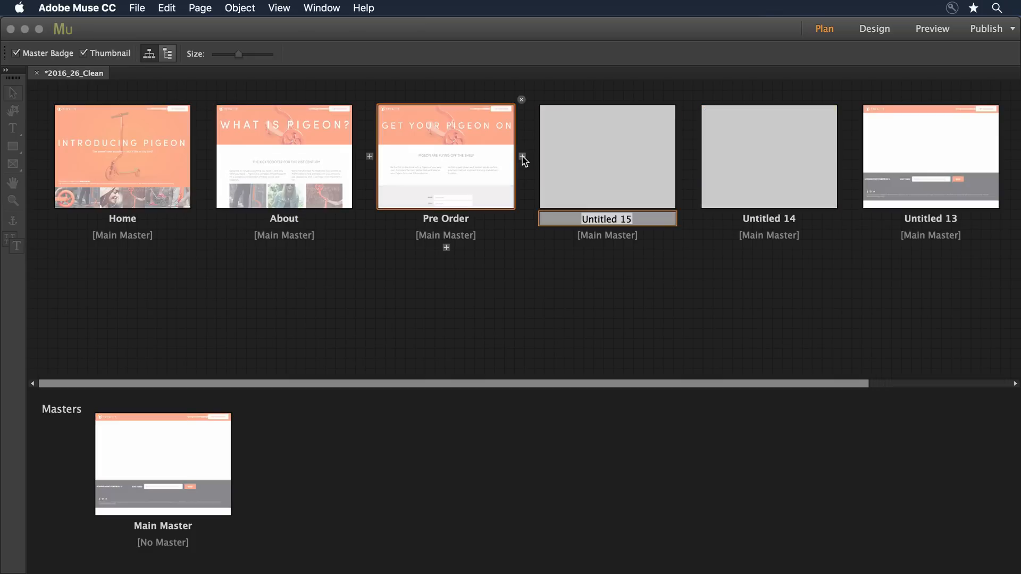
click(521, 155)
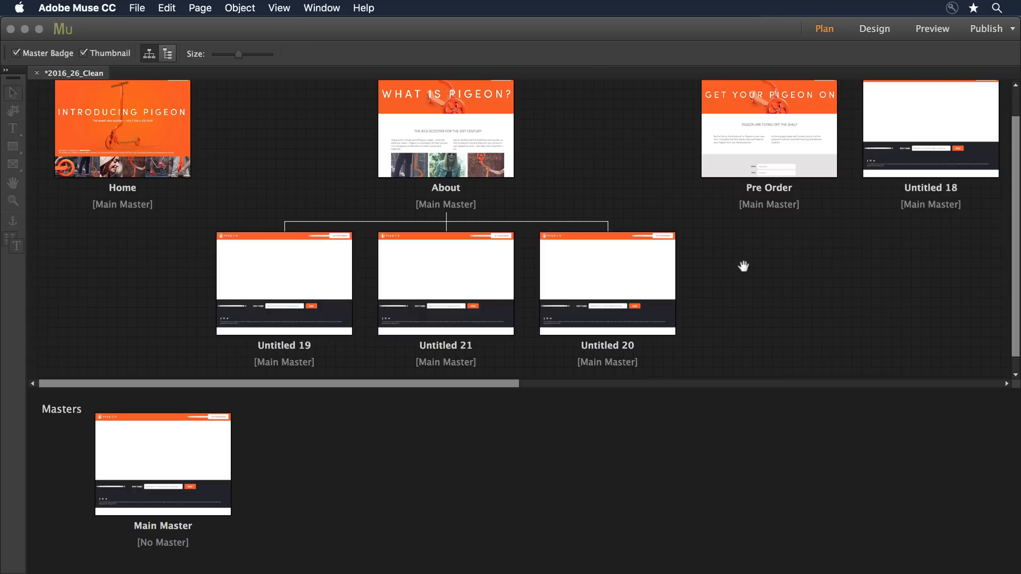
scroll(right, 3)
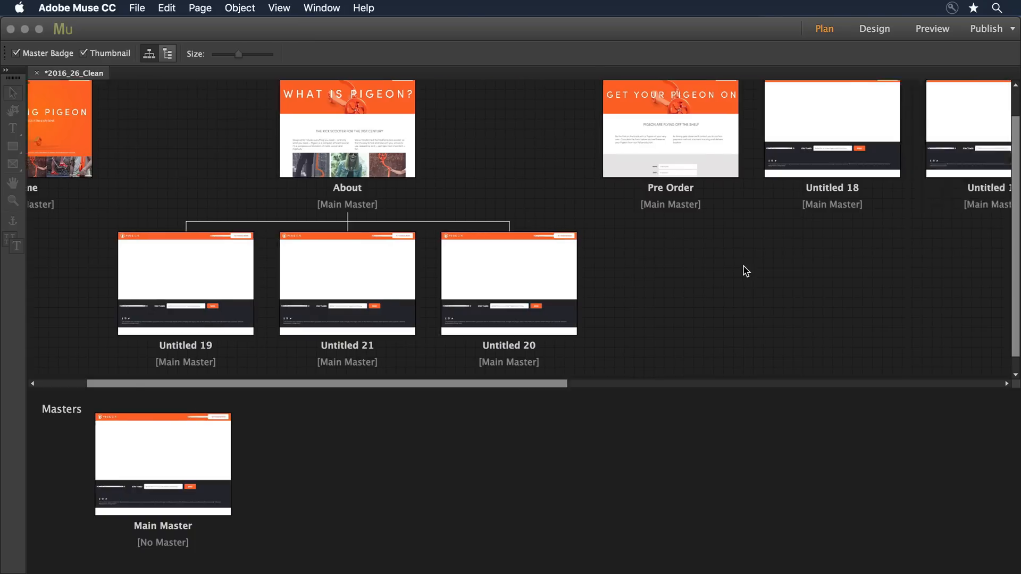
scroll(left, 3)
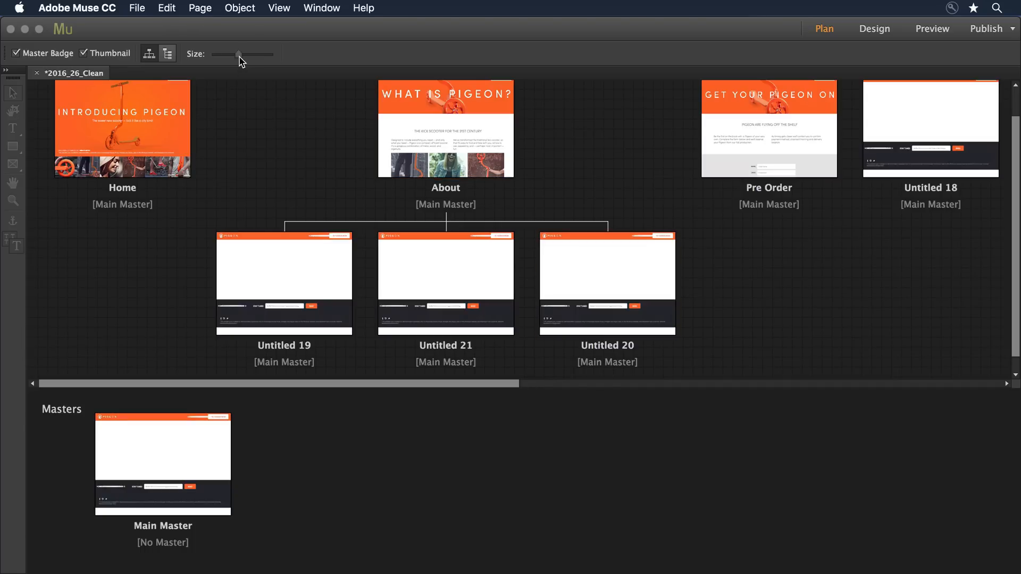
Step: Drag the Size slider left so smaller thumbnails fit more pages on screen
drag(238, 54, 225, 54)
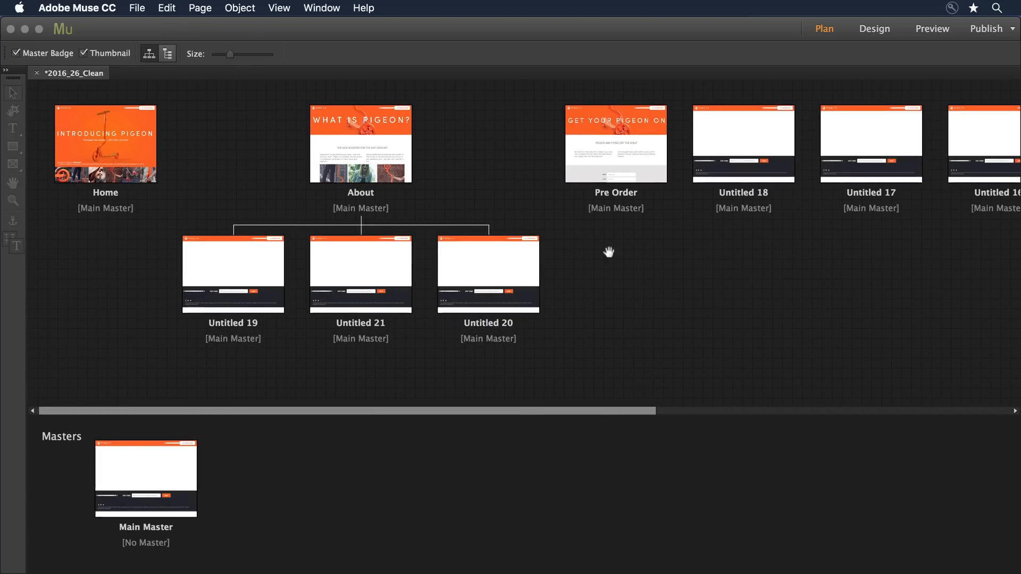
mouse_move(645, 274)
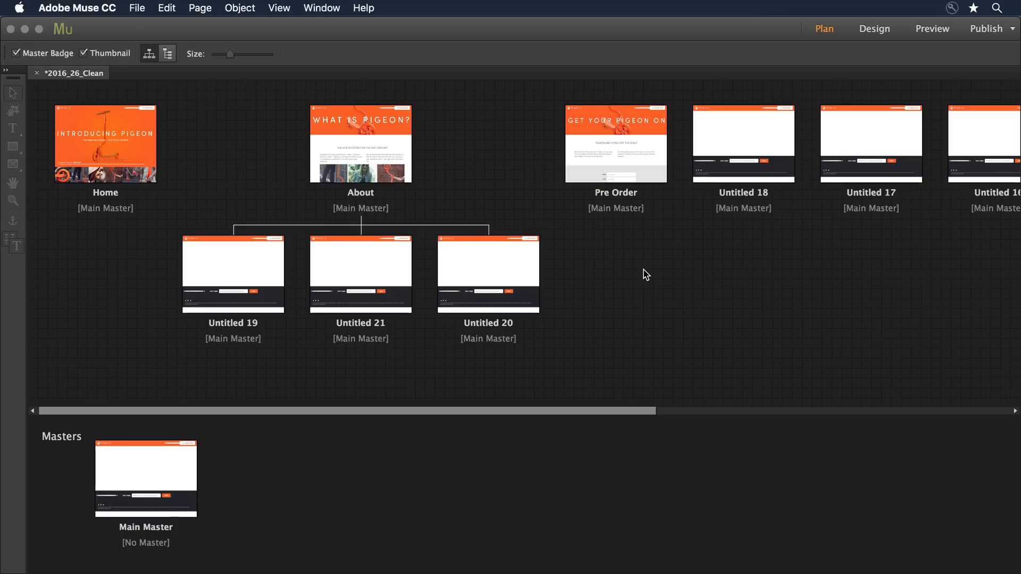
mouse_move(241, 146)
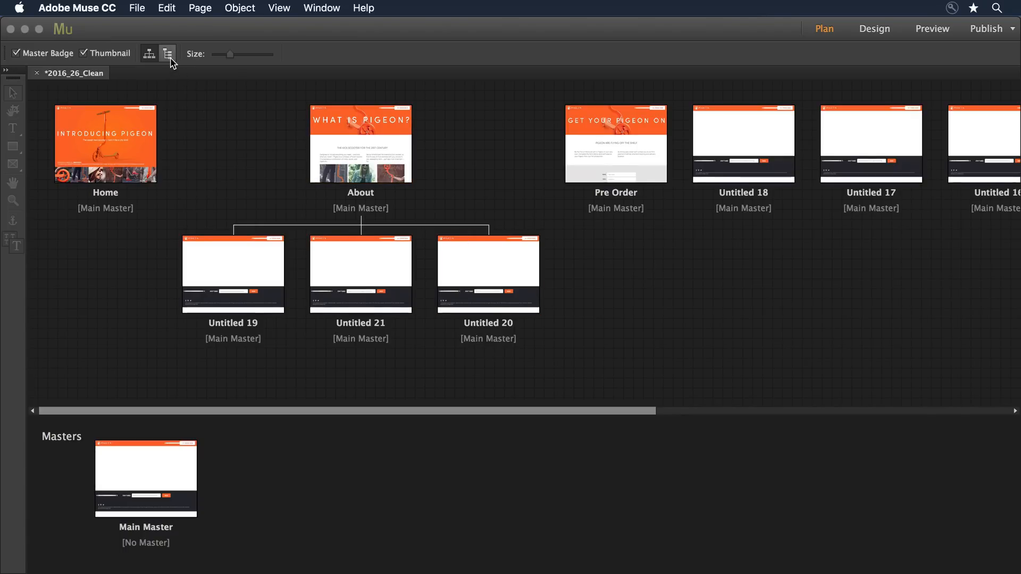
mouse_move(165, 52)
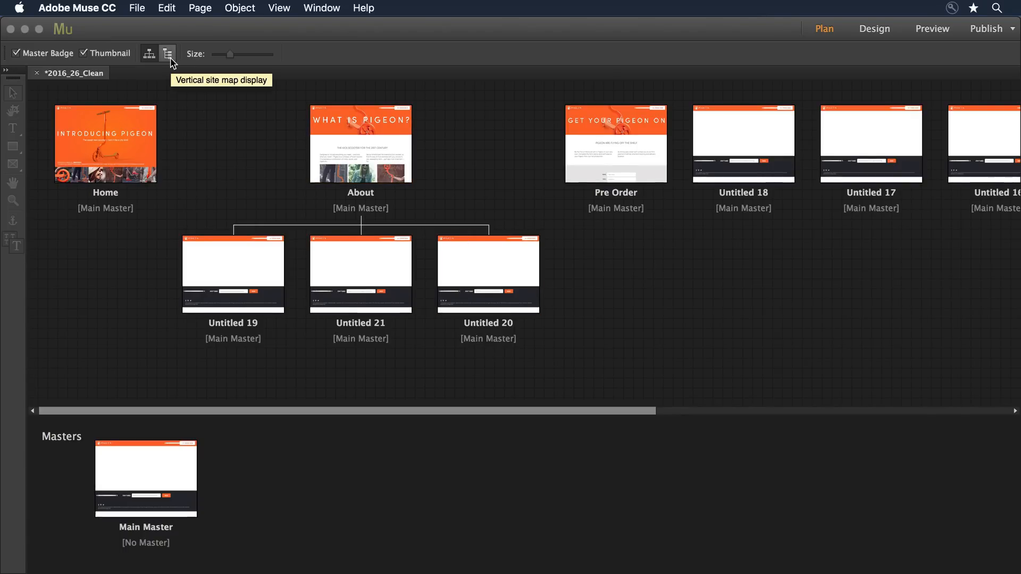
Step: Switch the site map to vertical layout and collapse About's child pages
click(166, 54)
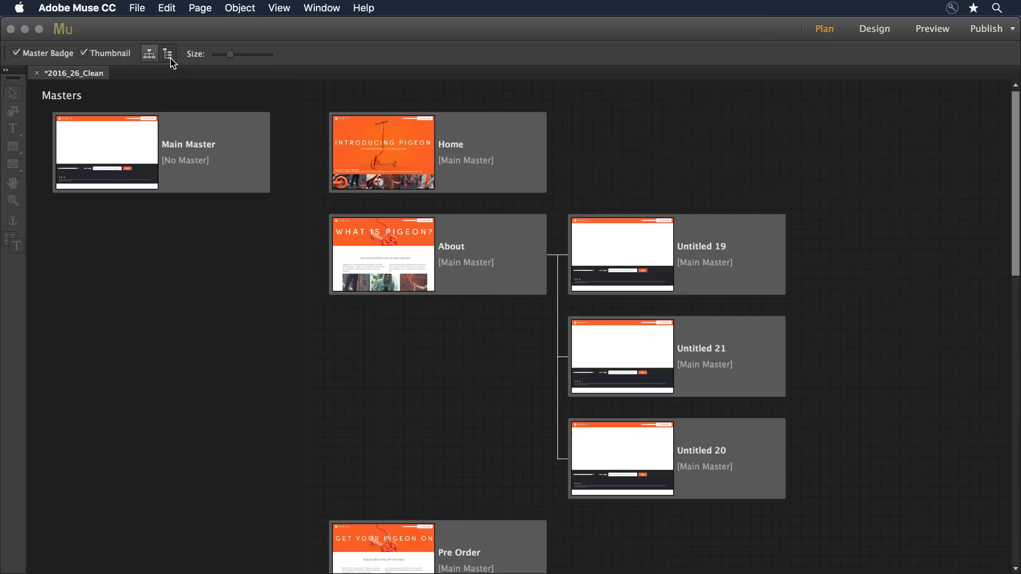
click(106, 153)
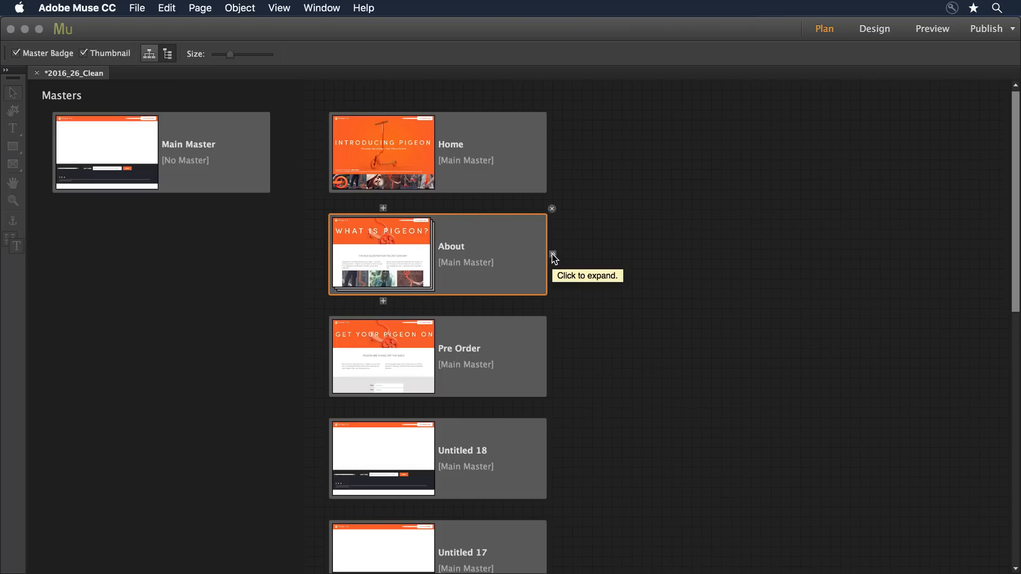
click(553, 255)
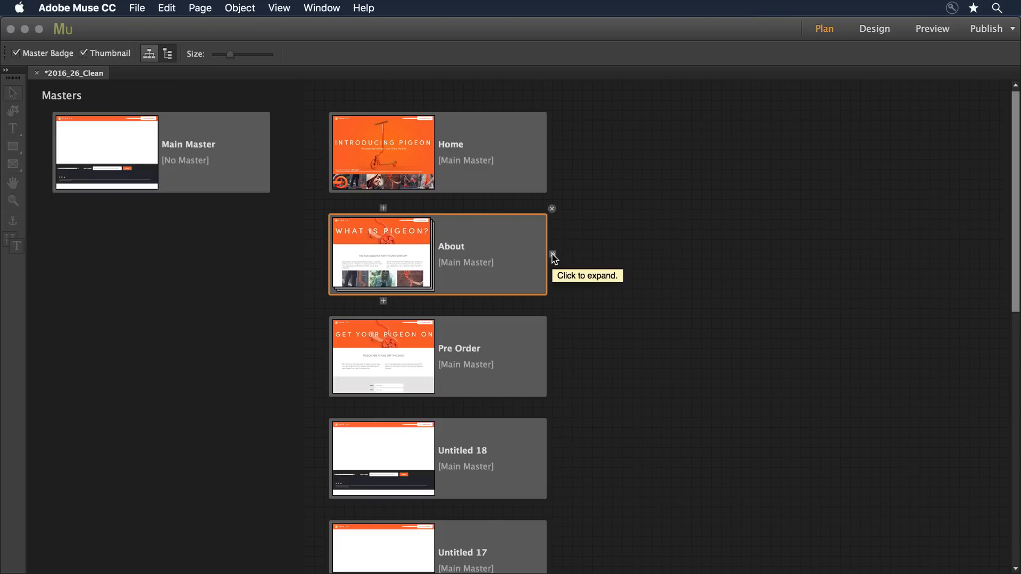
scroll(down, 3)
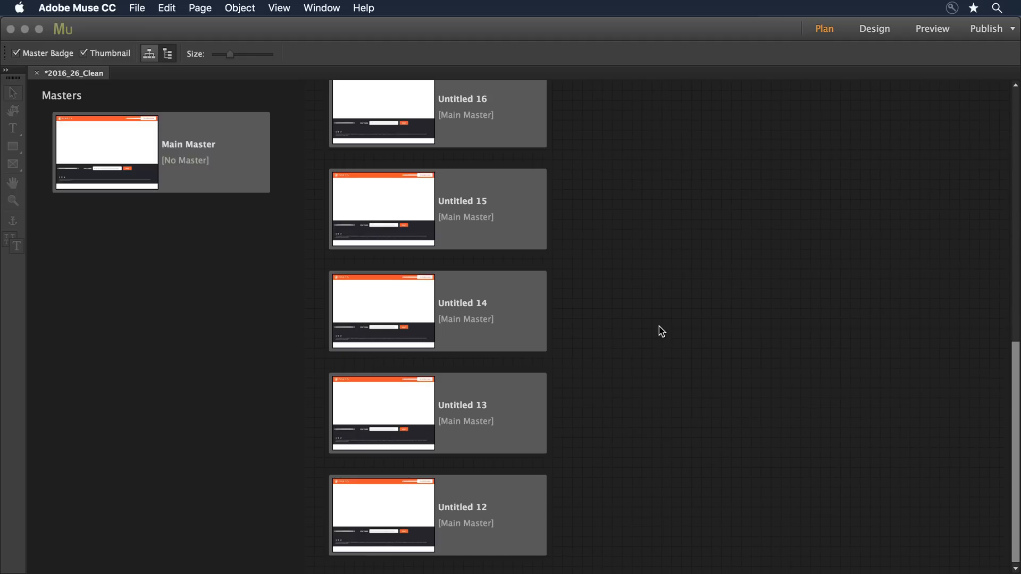